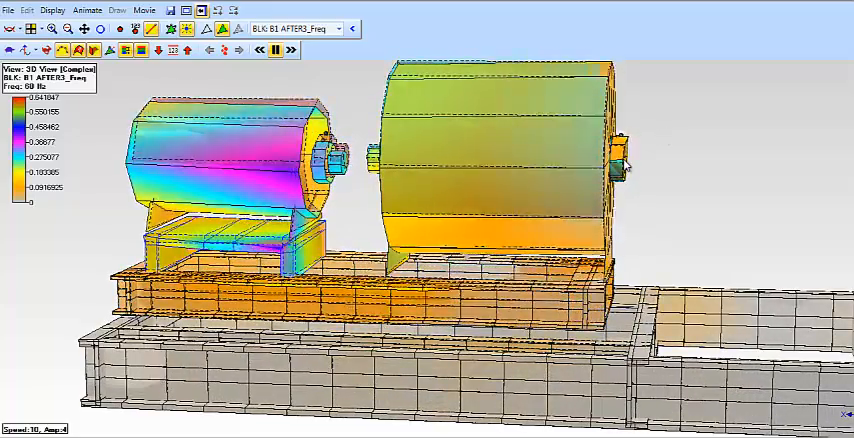
Place Cursor A on the motor inboard vertical 1x peak at 3587 CPM
{"action": "left_click", "coordinate": [272, 52]}
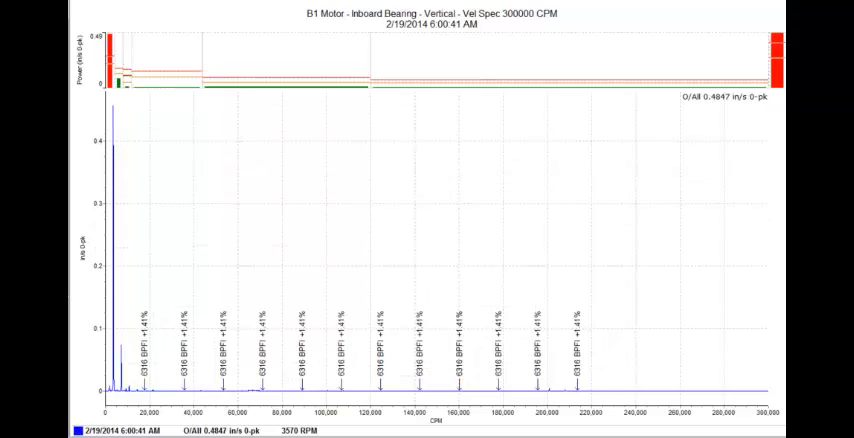
{"action": "mouse_move", "coordinate": [114, 112]}
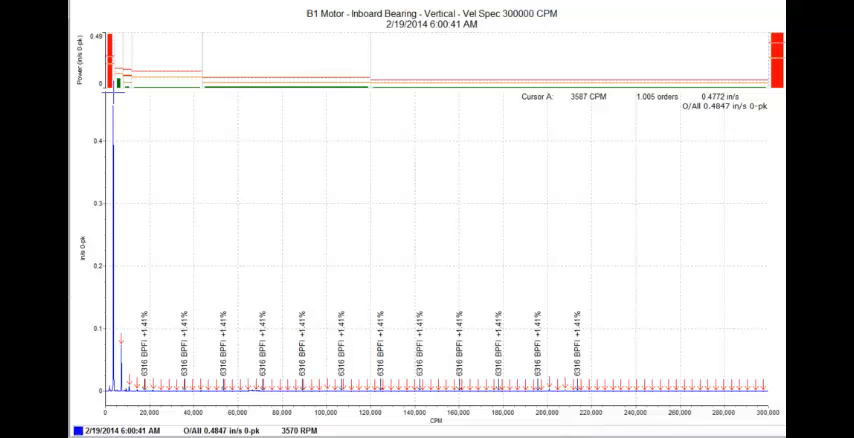
{"action": "mouse_move", "coordinate": [120, 344]}
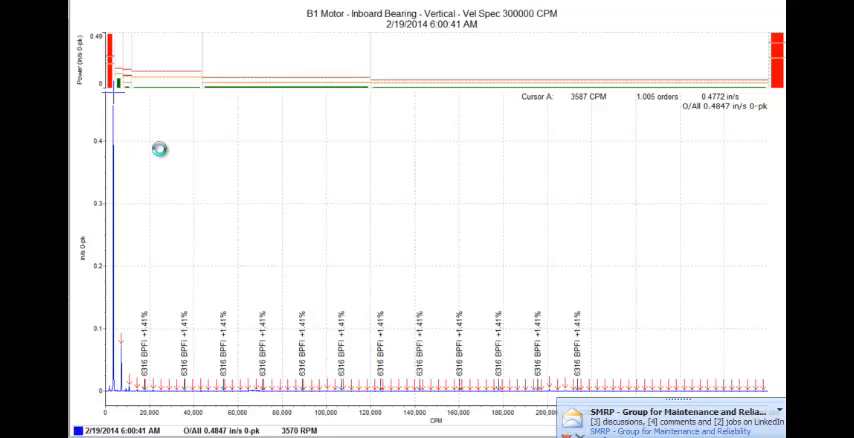
{"action": "mouse_move", "coordinate": [164, 156]}
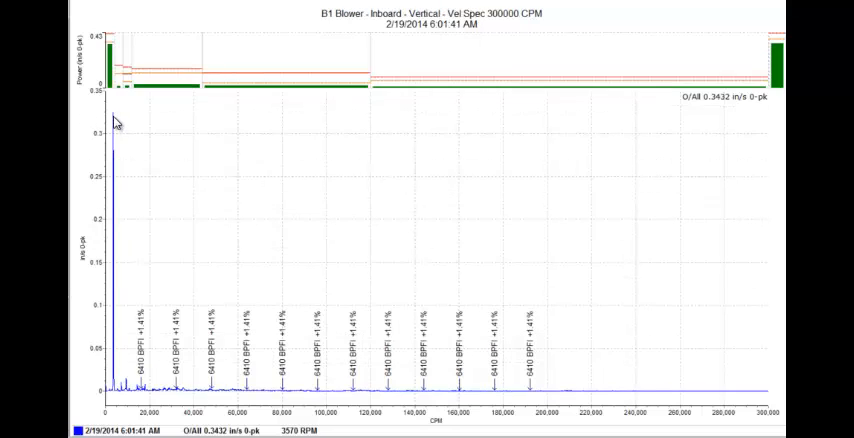
{"action": "mouse_move", "coordinate": [114, 112]}
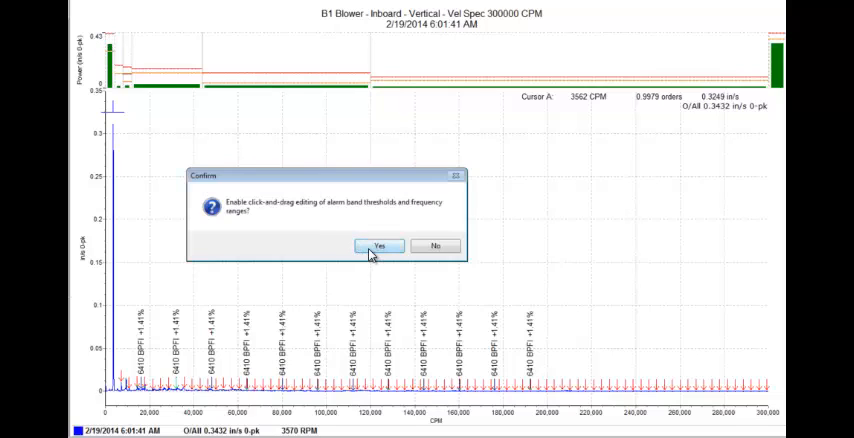
Confirm Yes to allow drag-editing of alarm band thresholds on the blower inboard vertical spectrum
{"action": "left_click", "coordinate": [380, 246]}
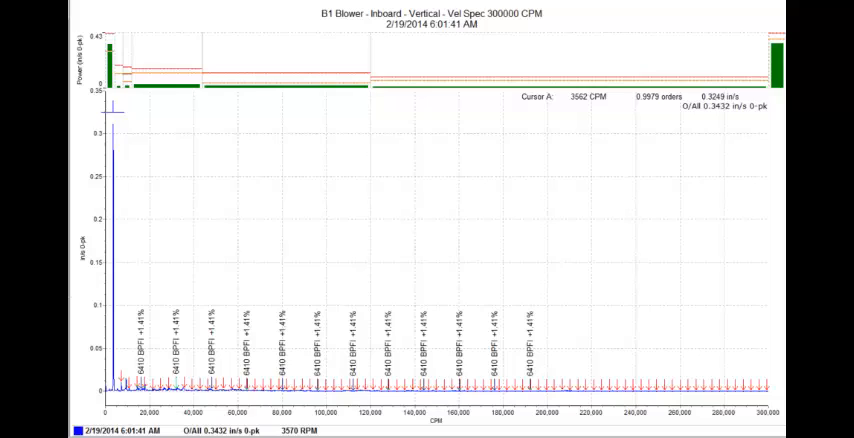